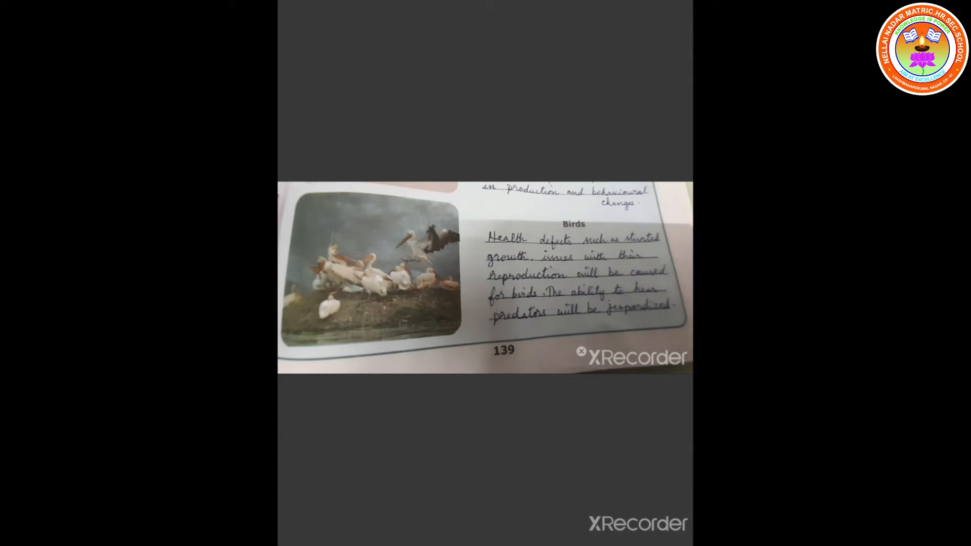
# Step: Pause the lesson video on textbook page 139 about how birds are affected
pyautogui.click(485, 277)
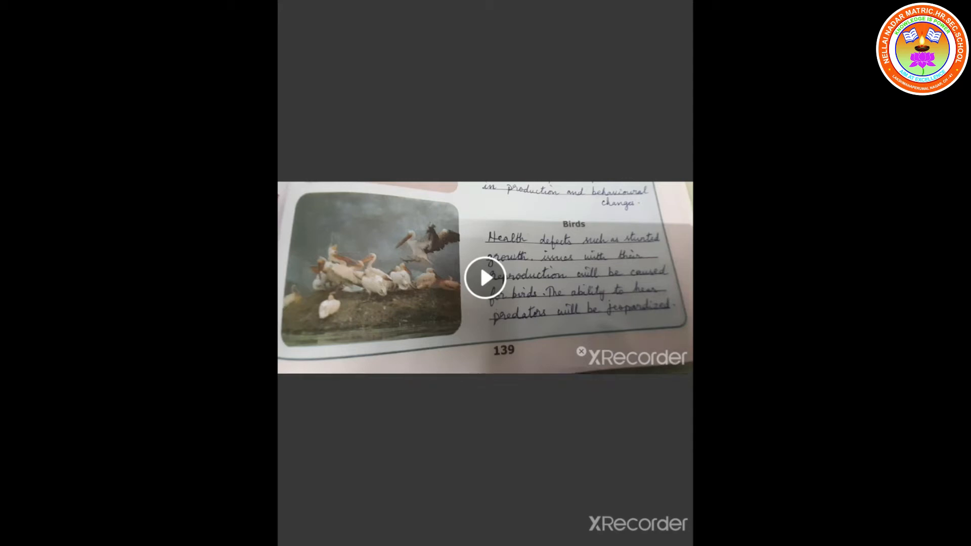
# Step: Resume the lesson video past the birds page toward the multi-storey house image
pyautogui.click(484, 278)
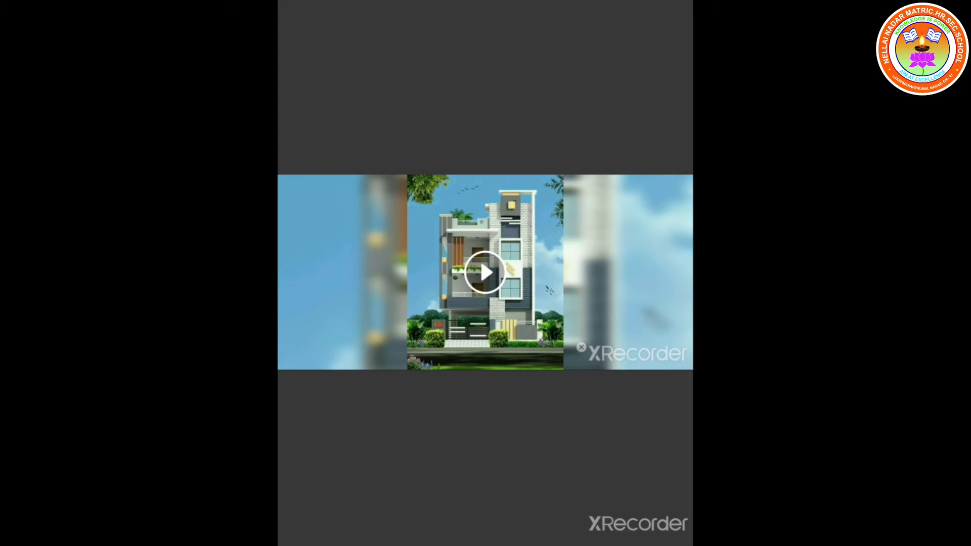
# Step: Continue the lesson video until the white single-storey farmhouse slide appears
pyautogui.click(485, 272)
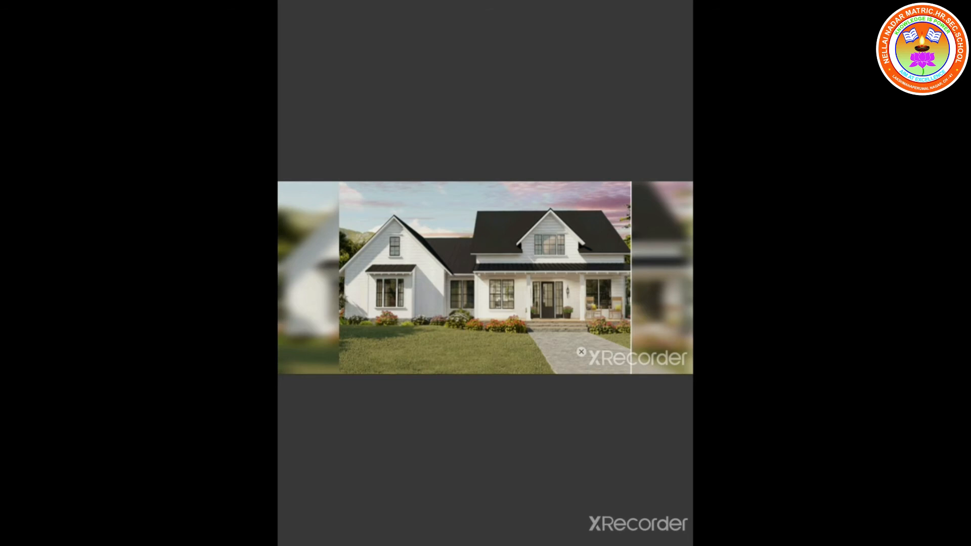
pyautogui.click(485, 278)
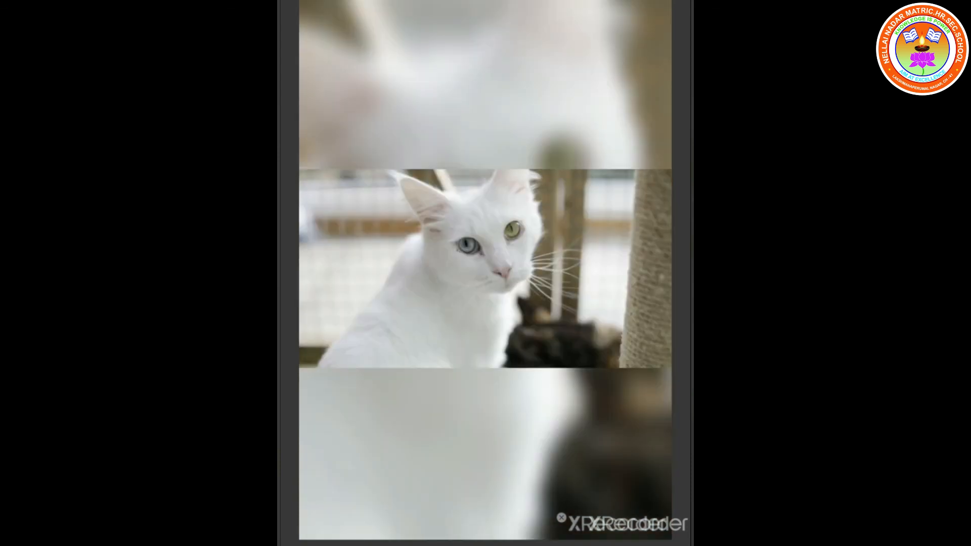
# Step: Pause the lesson video on the white cat with mismatched eyes
pyautogui.click(485, 268)
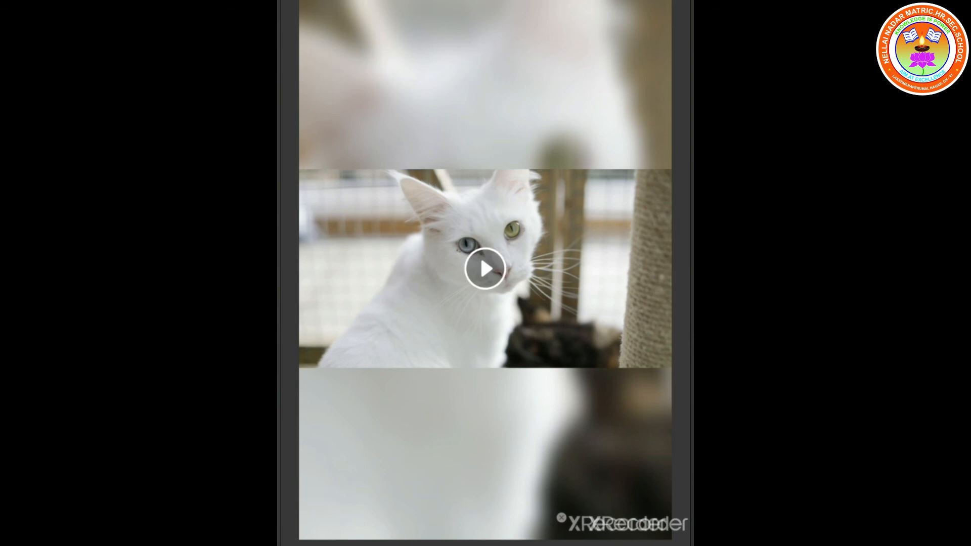